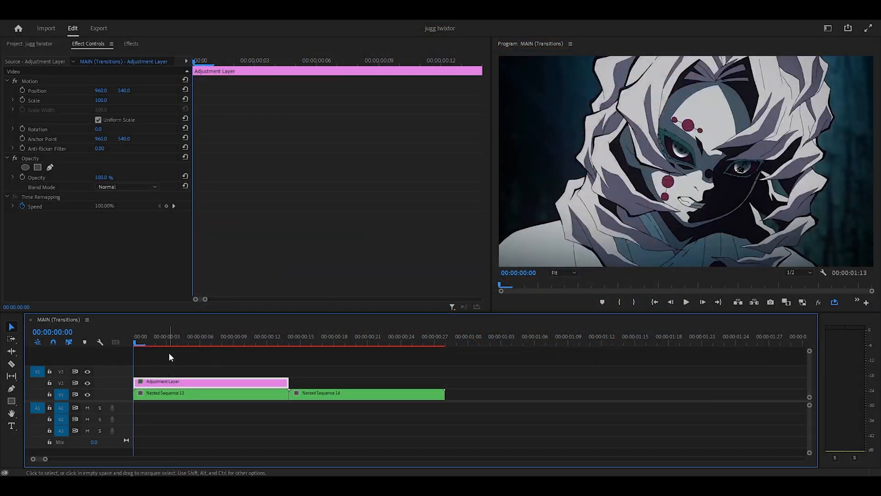
Step: Keyframe the adjustment layer's S_Flicker Amplitude, setting it to 0.0000 at frame 7
{"action": "left_click", "coordinate": [685, 301]}
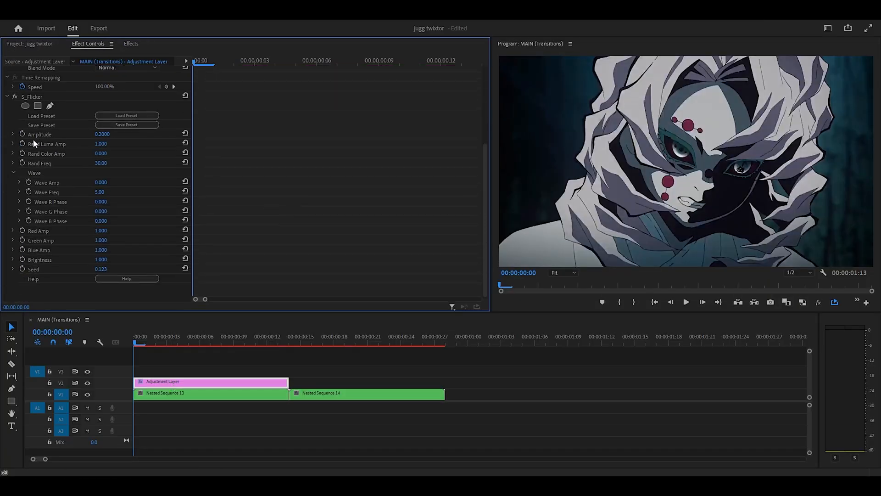
{"action": "left_click", "coordinate": [39, 134]}
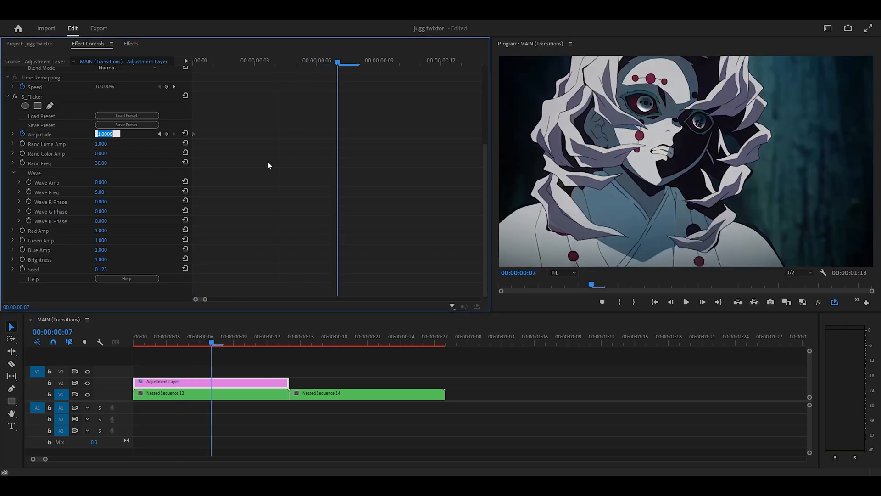
{"action": "type", "text": "0.0000"}
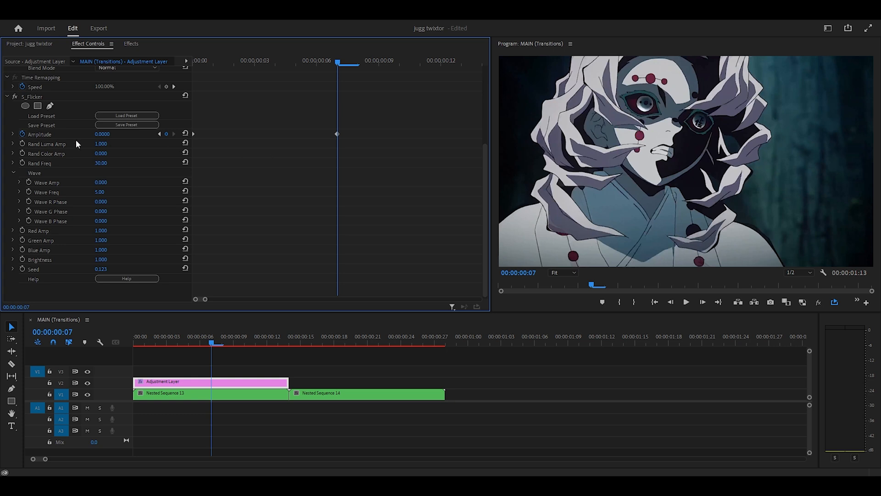
{"action": "mouse_move", "coordinate": [286, 61]}
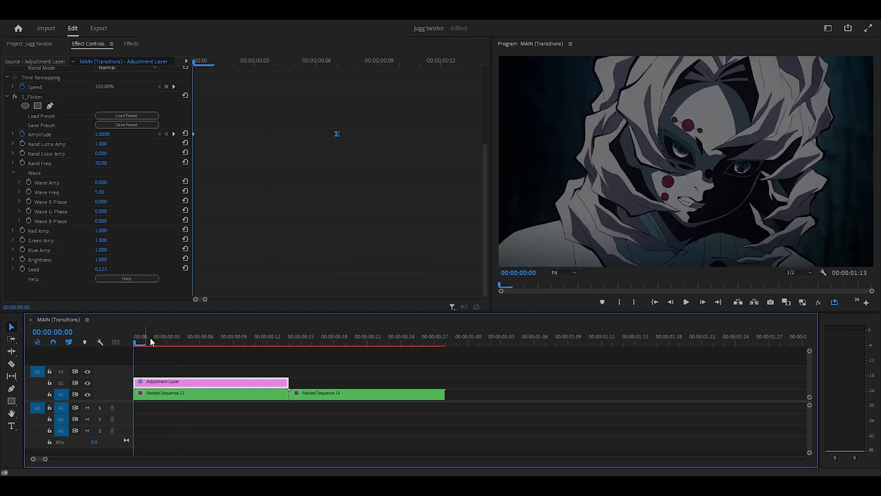
Step: Return to the sequence start and reselect the adjustment layer clip
{"action": "left_click", "coordinate": [685, 302]}
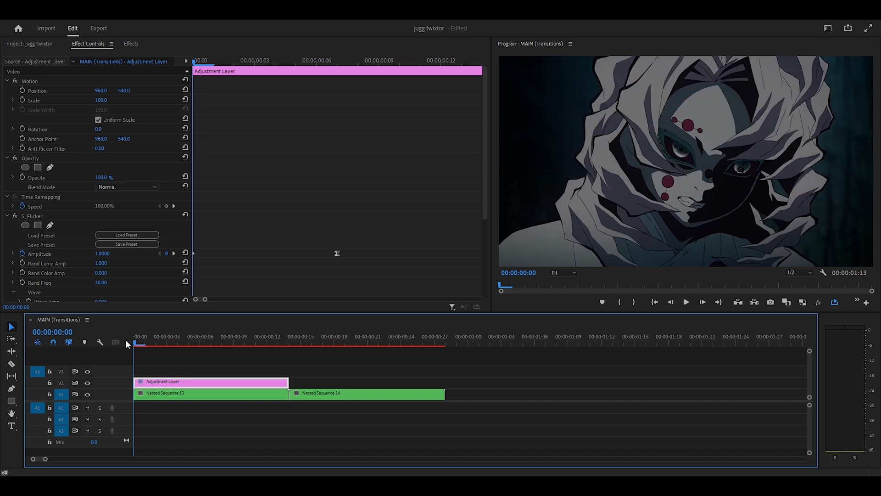
{"action": "left_click", "coordinate": [211, 393]}
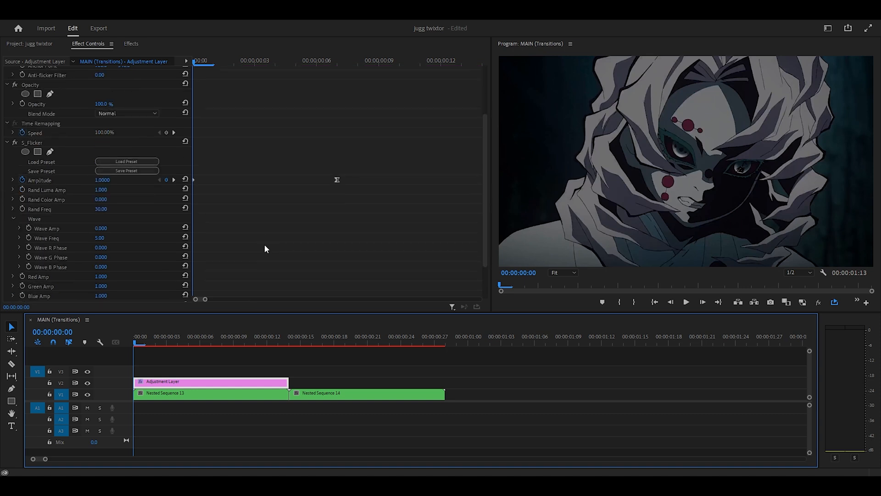
{"action": "scroll", "scroll_direction": "down", "scroll_amount": 3}
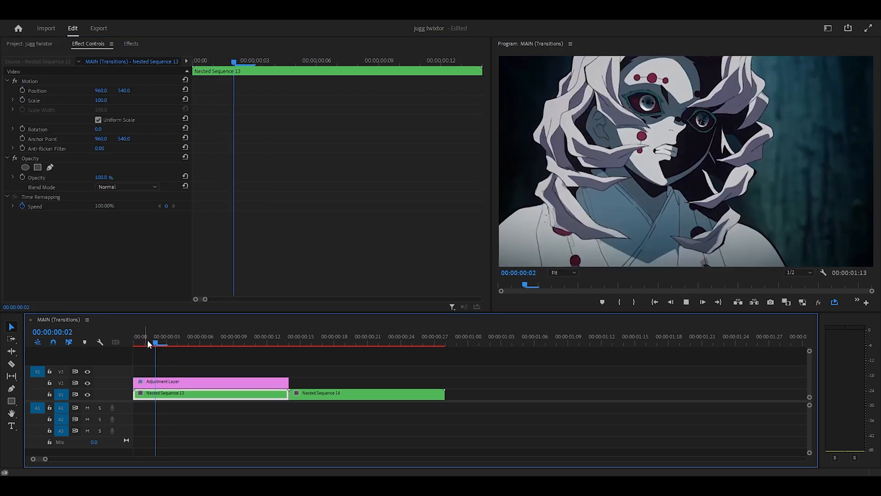
{"action": "left_click", "coordinate": [210, 381]}
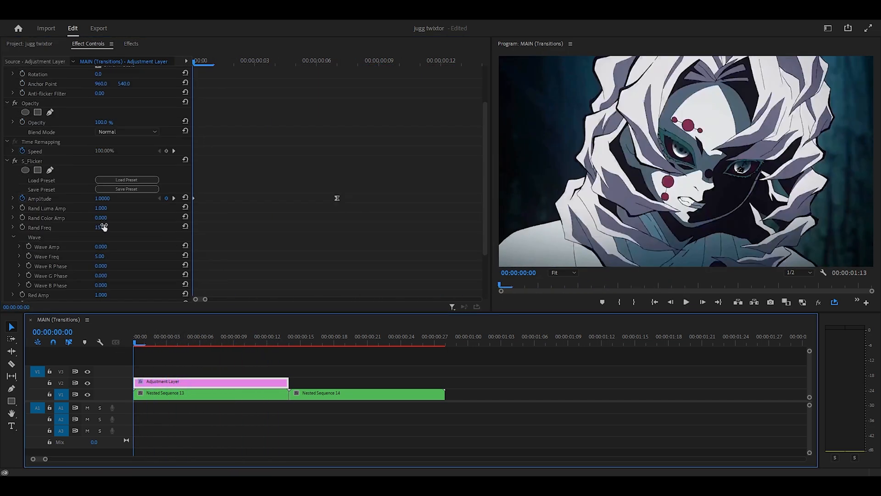
Step: Raise S_Flicker Rand Freq to 12 and keyframe Amplitude at 2 on frame 13
{"action": "left_click", "coordinate": [102, 227]}
{"action": "type", "text": "8"}
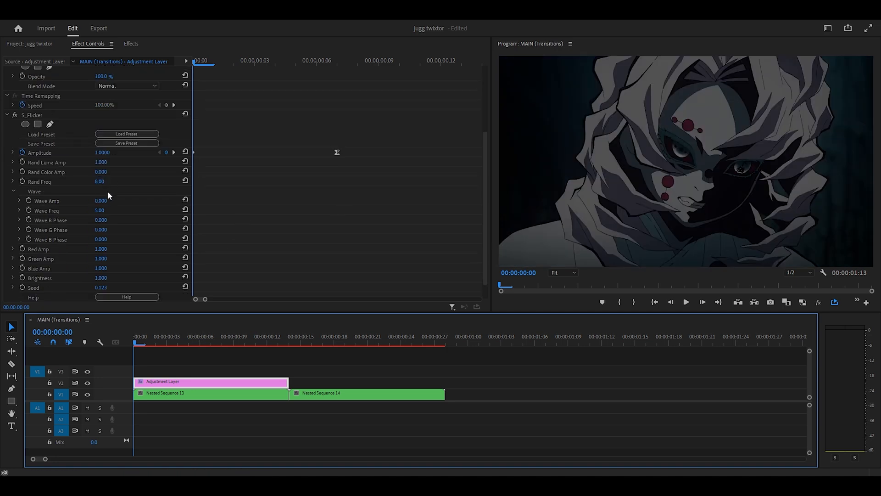
{"action": "left_click_drag", "start_coordinate": [99, 180], "coordinate": [101, 180]}
{"action": "type", "text": "12"}
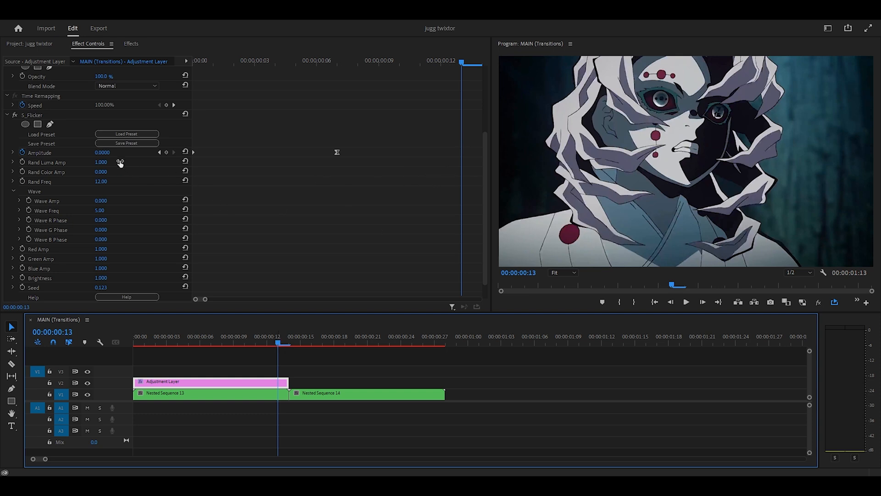
{"action": "left_click", "coordinate": [106, 153]}
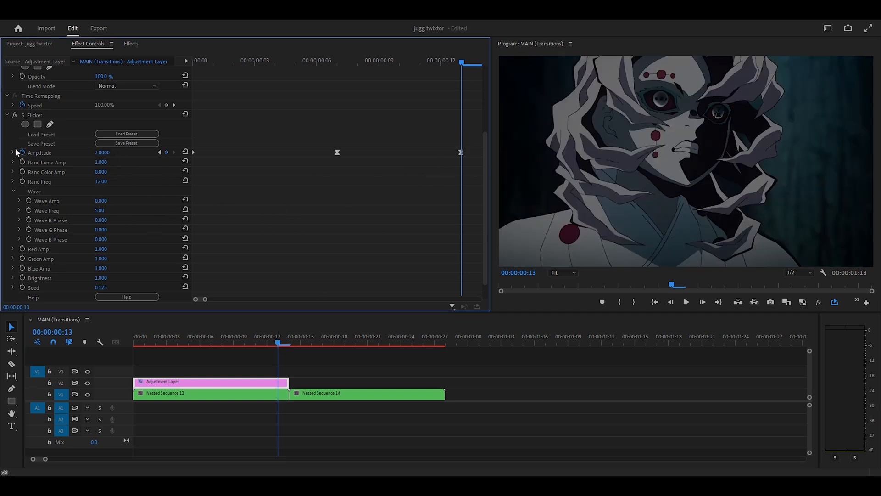
Step: Expand the Amplitude property to reveal its value and velocity graphs
{"action": "left_click", "coordinate": [12, 152]}
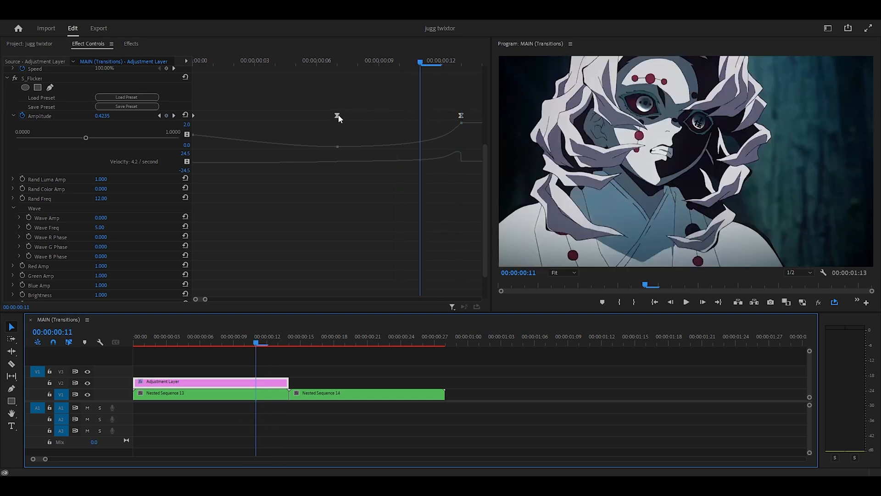
Step: Set the middle Amplitude keyframe to Ease In and change the final keyframe's interpolation
{"action": "right_click", "coordinate": [337, 116]}
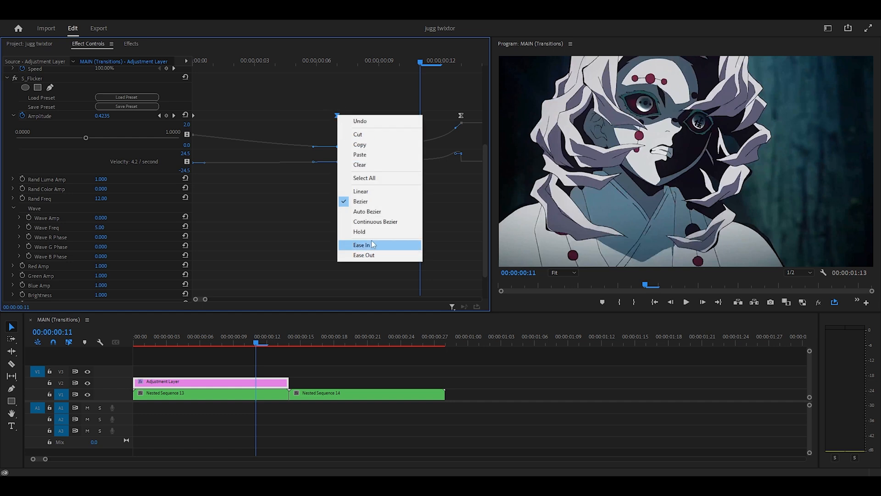
{"action": "left_click", "coordinate": [362, 245]}
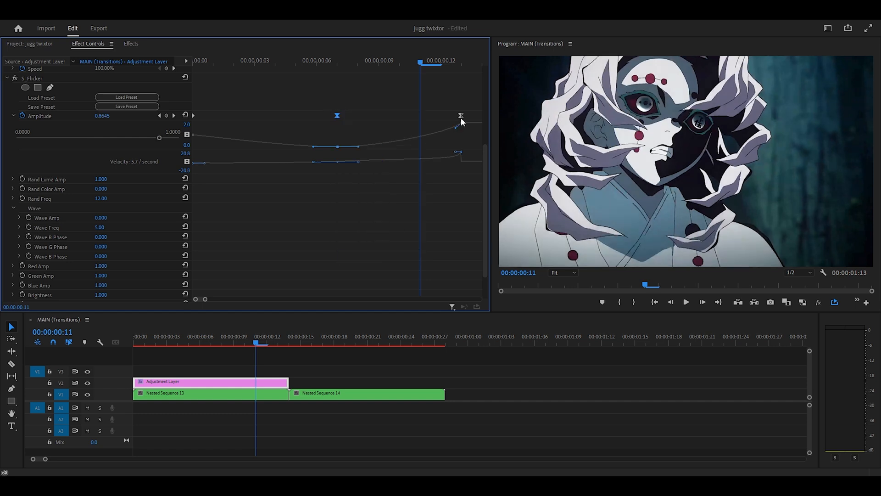
{"action": "right_click", "coordinate": [460, 115]}
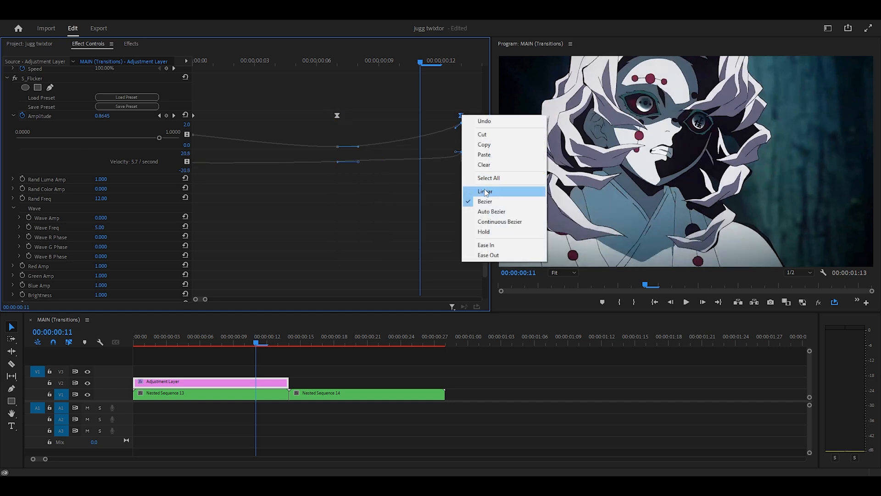
{"action": "left_click", "coordinate": [485, 191]}
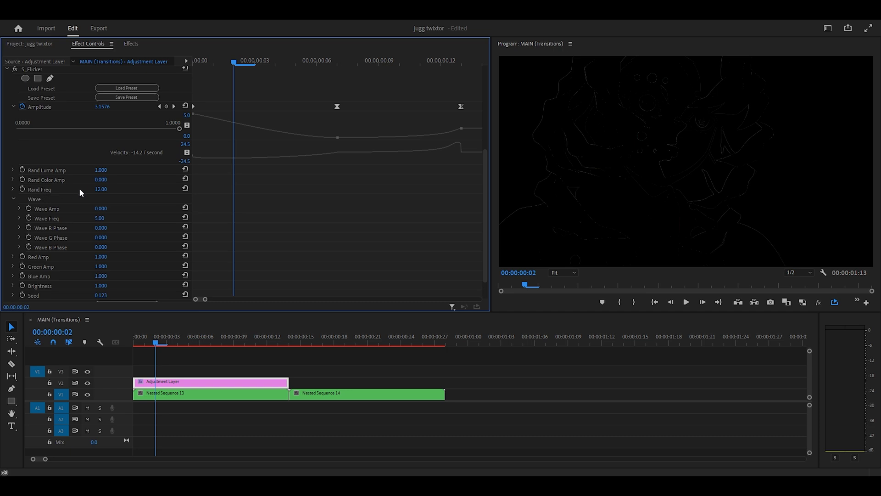
Step: Search 'distort chroma', apply S_DistortChroma and keyframe Amount at 0.4 on frame 8
{"action": "left_click", "coordinate": [130, 43]}
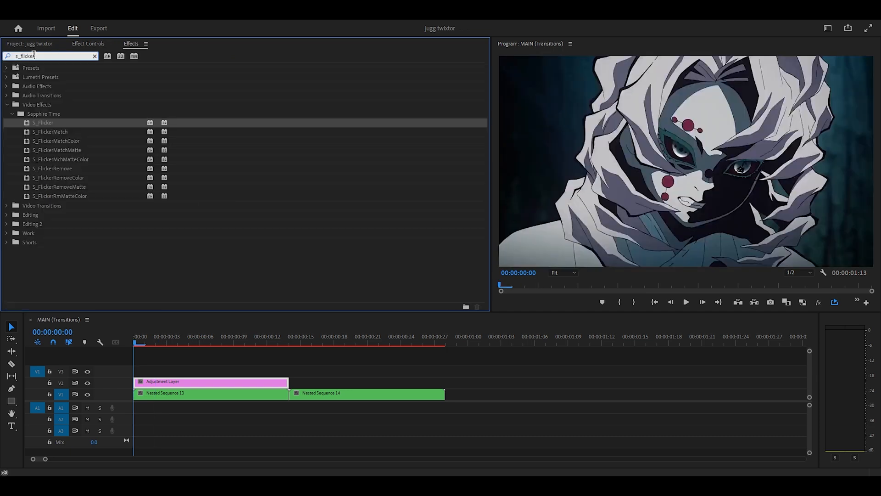
{"action": "type", "text": "distort"}
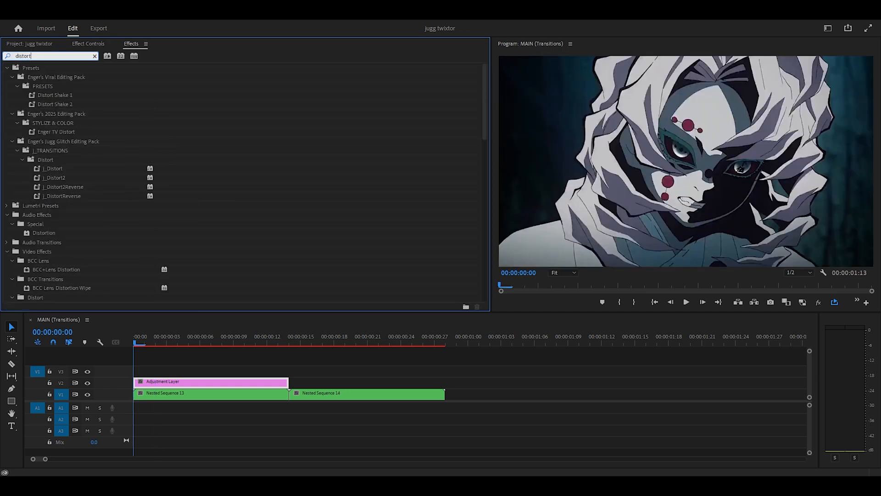
{"action": "type", "text": "chroma"}
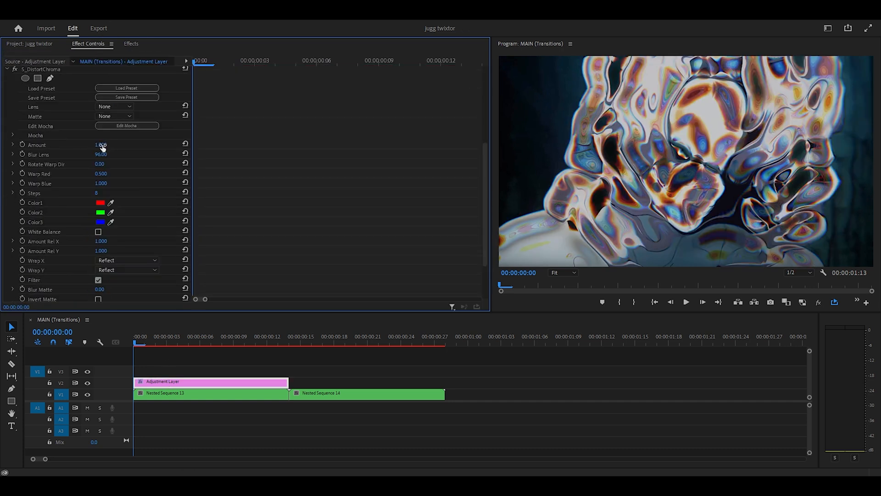
{"action": "left_click", "coordinate": [107, 145]}
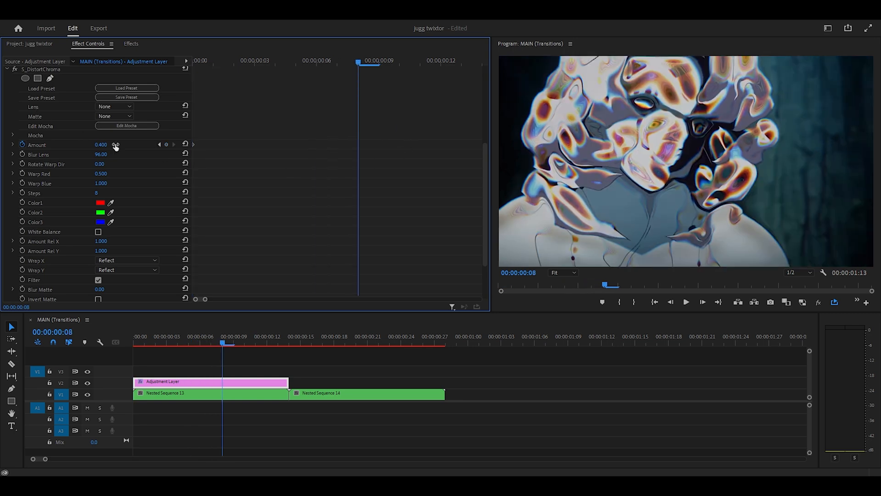
Step: Key DistortChroma Amount at 0.000 and ease the curve near the first keyframe
{"action": "double_click", "coordinate": [101, 145]}
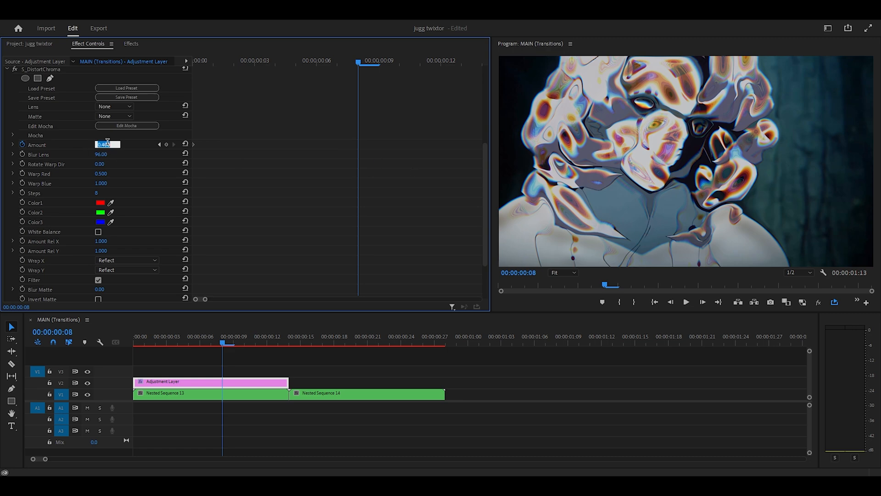
{"action": "type", "text": "0.000"}
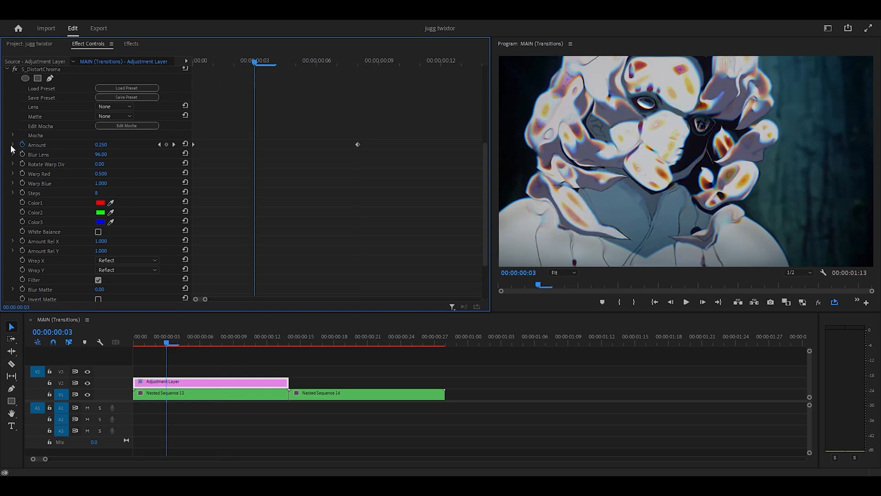
{"action": "left_click", "coordinate": [13, 145]}
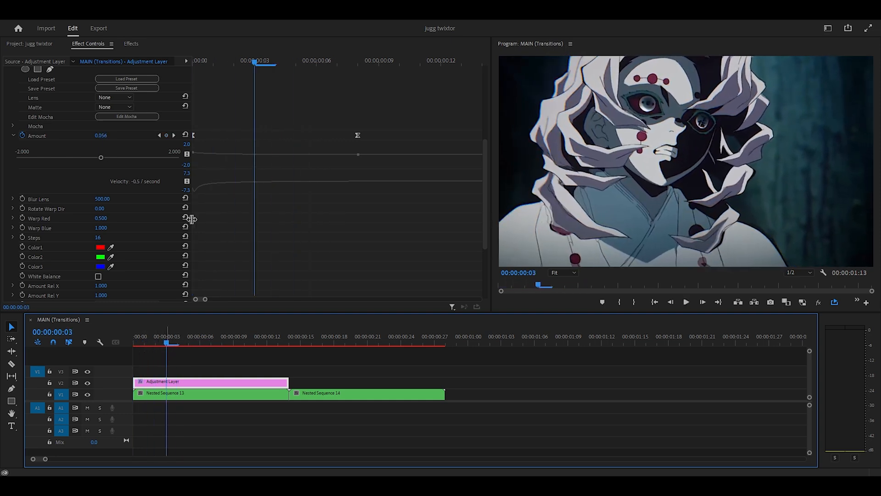
{"action": "left_click", "coordinate": [686, 301]}
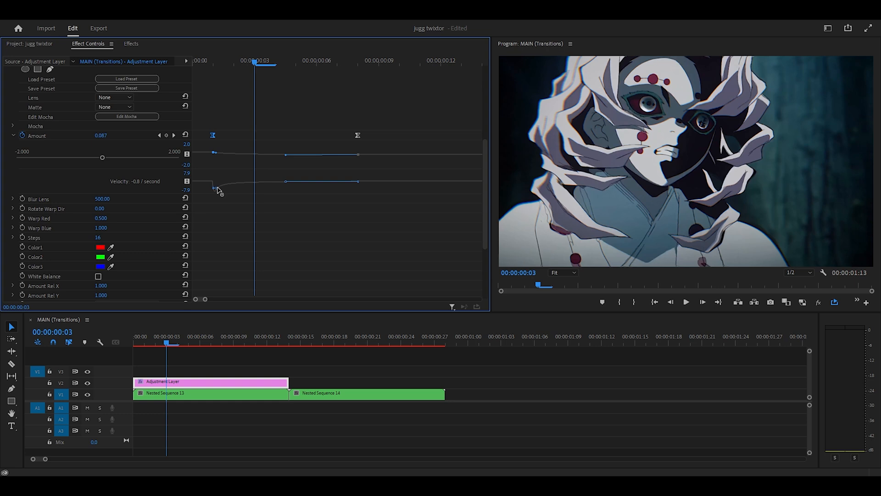
{"action": "left_click_drag", "start_coordinate": [215, 186], "coordinate": [219, 190]}
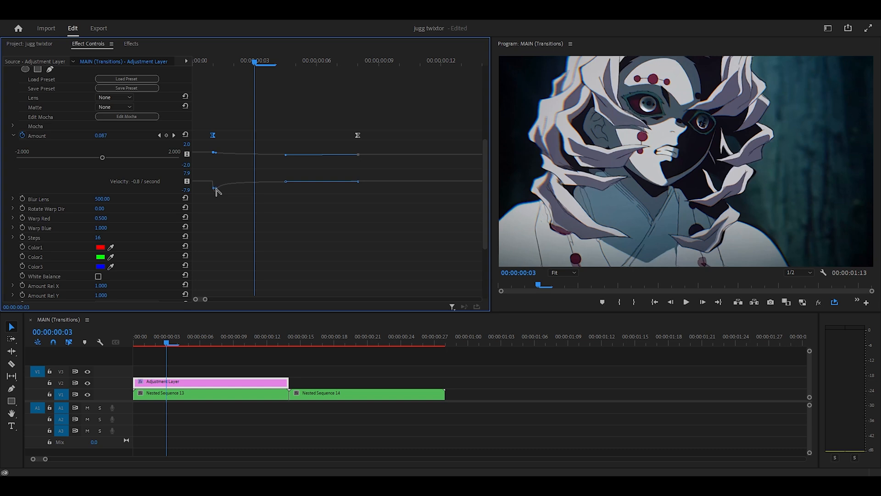
{"action": "mouse_move", "coordinate": [112, 137]}
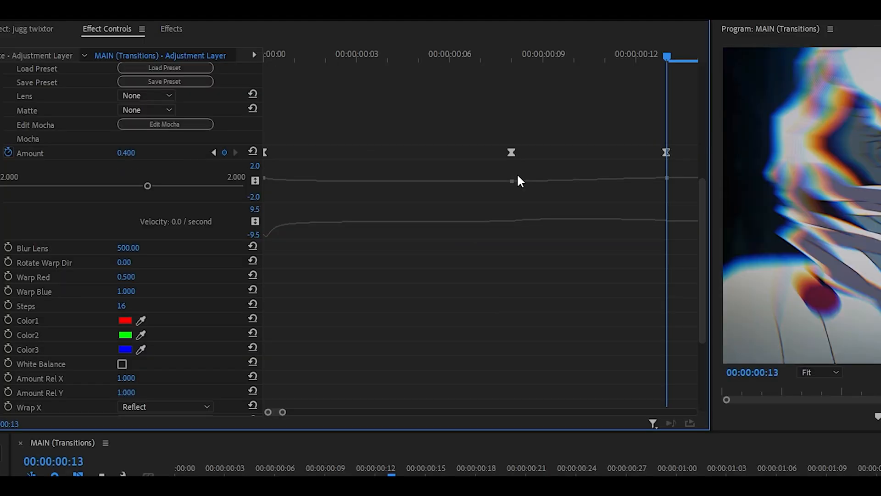
Step: Select the middle and last Amount keyframes, bringing Amount back to 0.4 at frame 13
{"action": "left_click", "coordinate": [511, 152]}
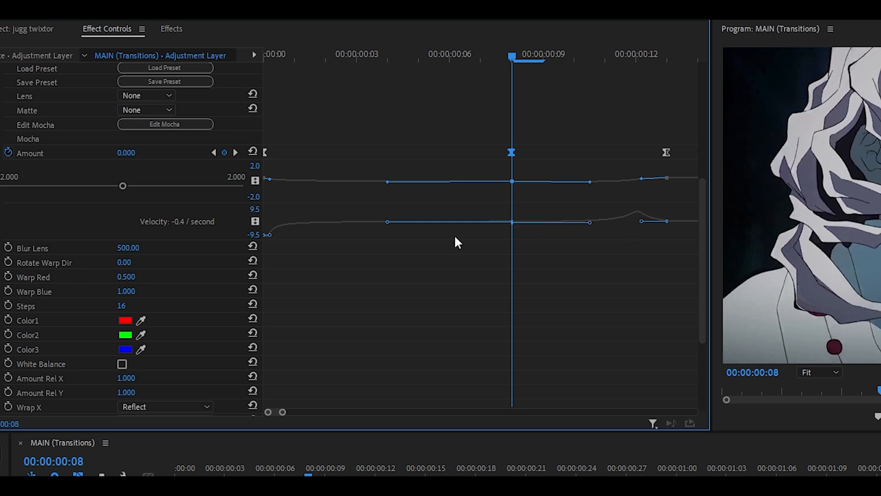
{"action": "mouse_move", "coordinate": [220, 230]}
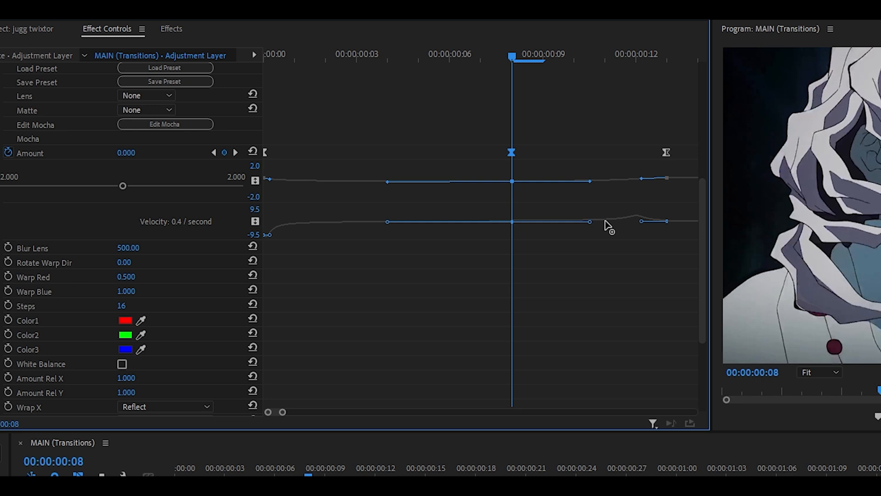
{"action": "mouse_move", "coordinate": [597, 205]}
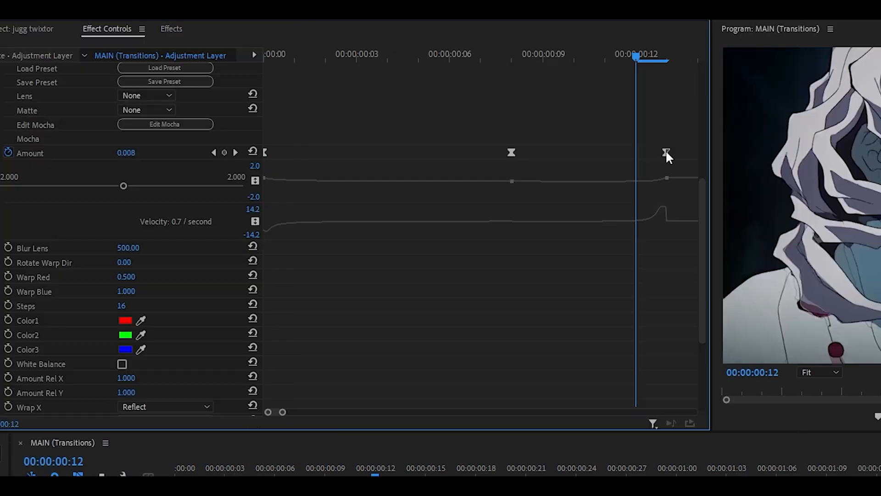
{"action": "left_click", "coordinate": [666, 152]}
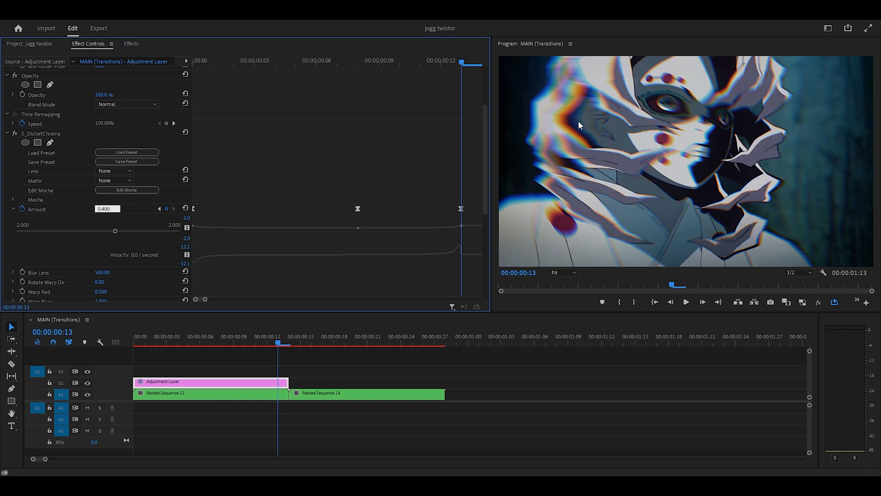
{"action": "mouse_move", "coordinate": [59, 238]}
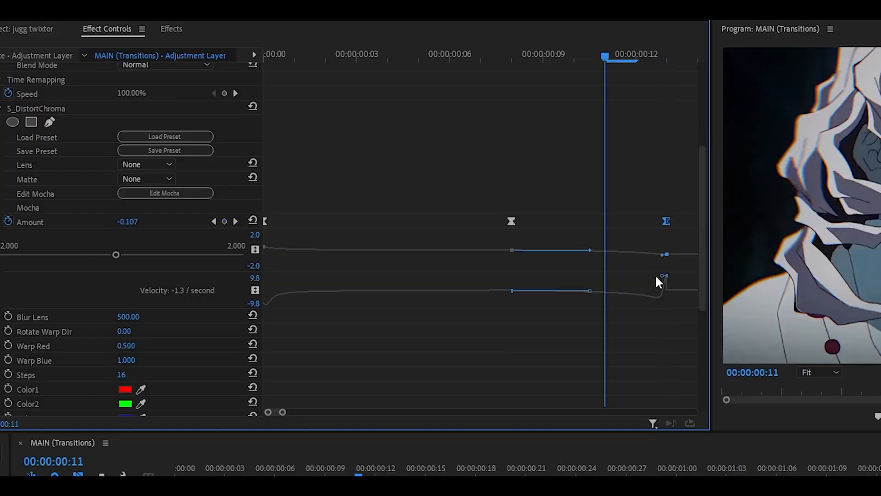
Step: Drag the last Amount keyframe's velocity handle downward to steepen the final ramp
{"action": "left_click_drag", "start_coordinate": [666, 278], "coordinate": [662, 300]}
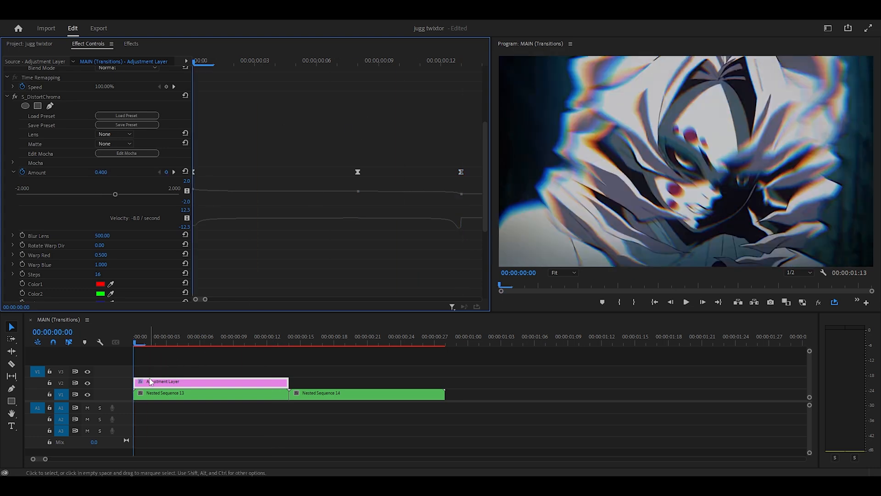
Step: Deselect the timeline, then select the adjustment layer above Nested Sequence 13
{"action": "left_click", "coordinate": [156, 348]}
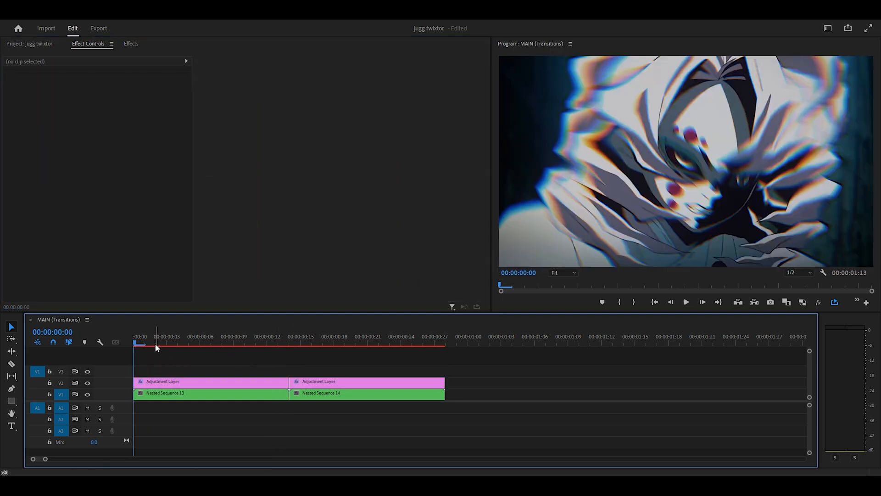
{"action": "left_click", "coordinate": [686, 302]}
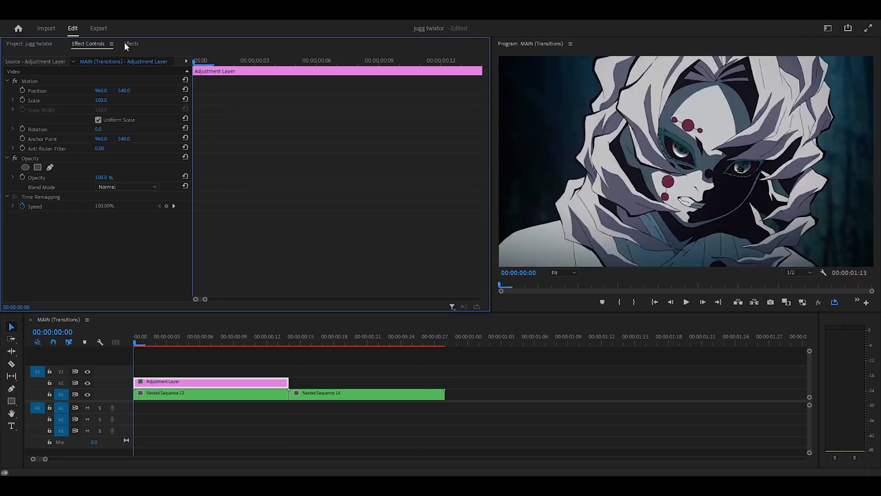
Step: Add Echo to the adjustment layer and keyframe Echo Time at 0.123
{"action": "left_click", "coordinate": [130, 43]}
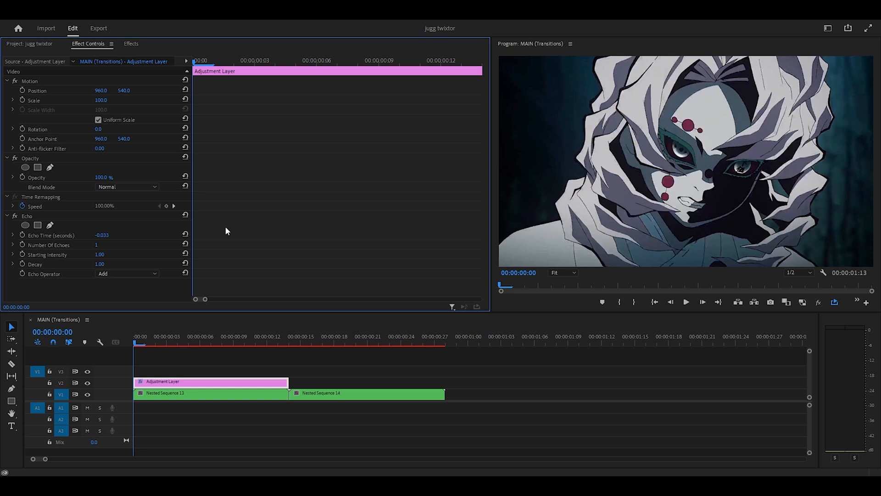
{"action": "double_click", "coordinate": [103, 235]}
{"action": "type", "text": "0.123"}
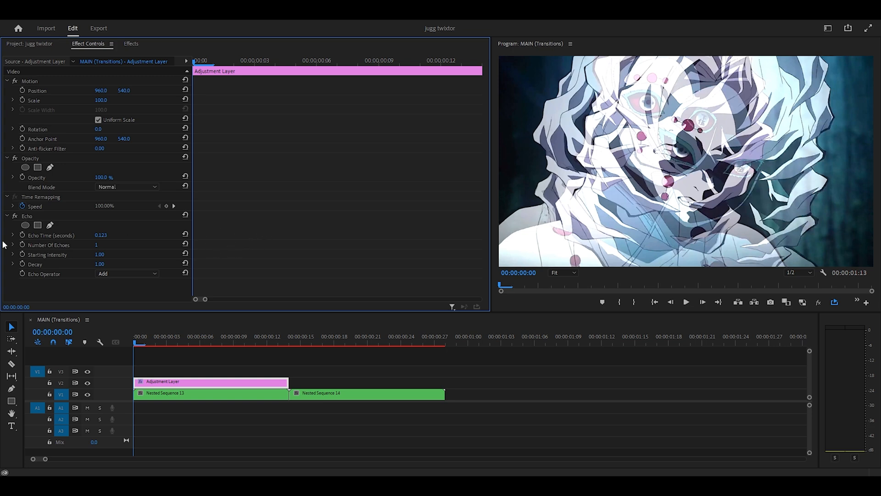
{"action": "left_click", "coordinate": [167, 235]}
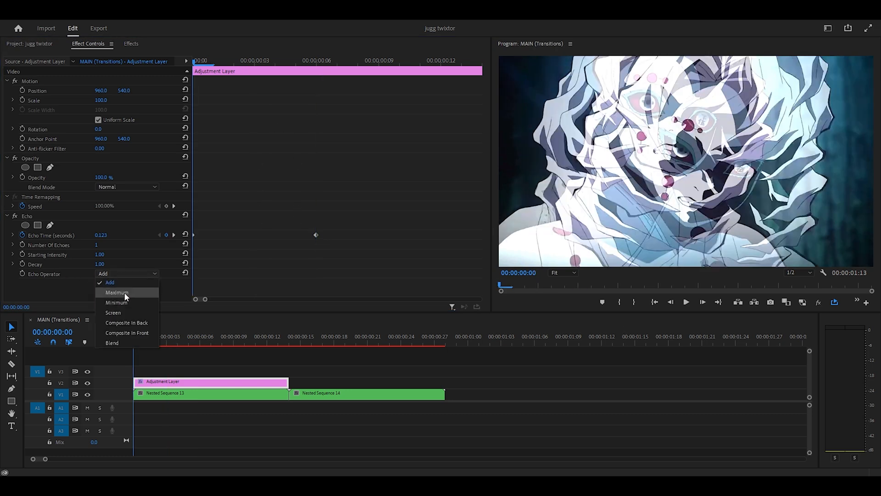
Step: Set the Echo Operator to Maximum
{"action": "left_click", "coordinate": [117, 292]}
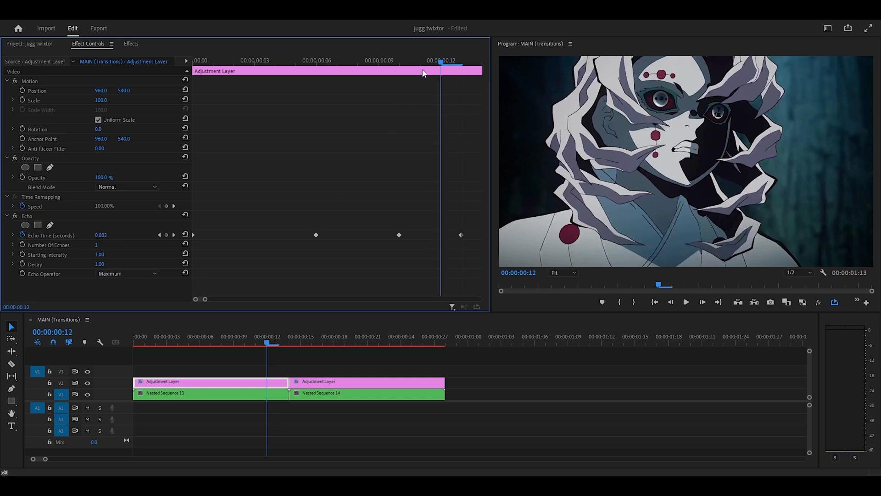
Step: Preview the sequence, check Echo on the Nested Sequence 14 adjustment layer, open the presets library
{"action": "left_click", "coordinate": [107, 235]}
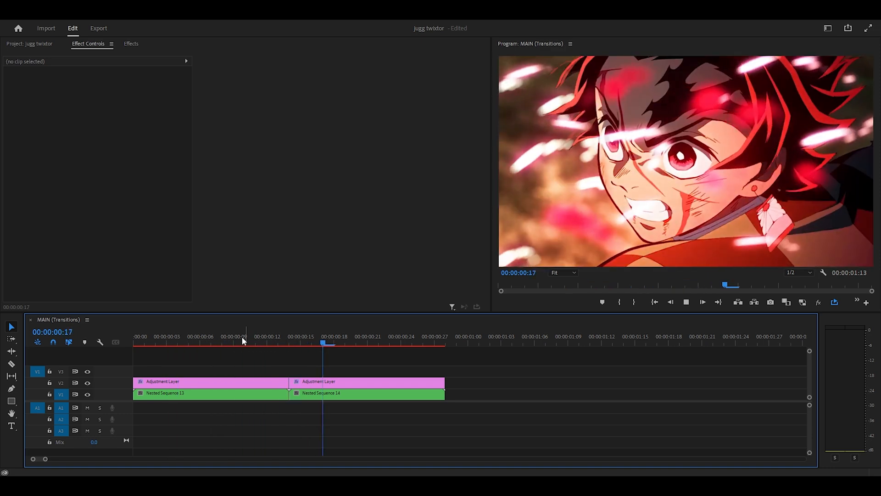
{"action": "left_click", "coordinate": [210, 392]}
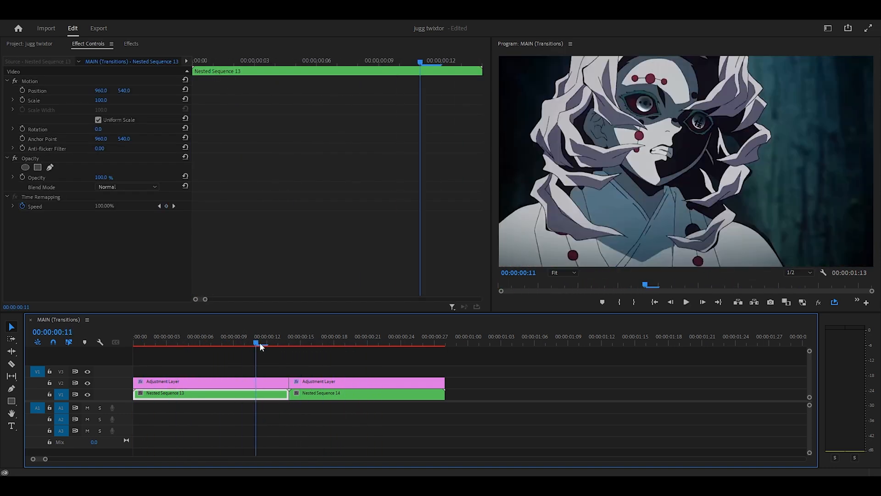
{"action": "left_click", "coordinate": [210, 381]}
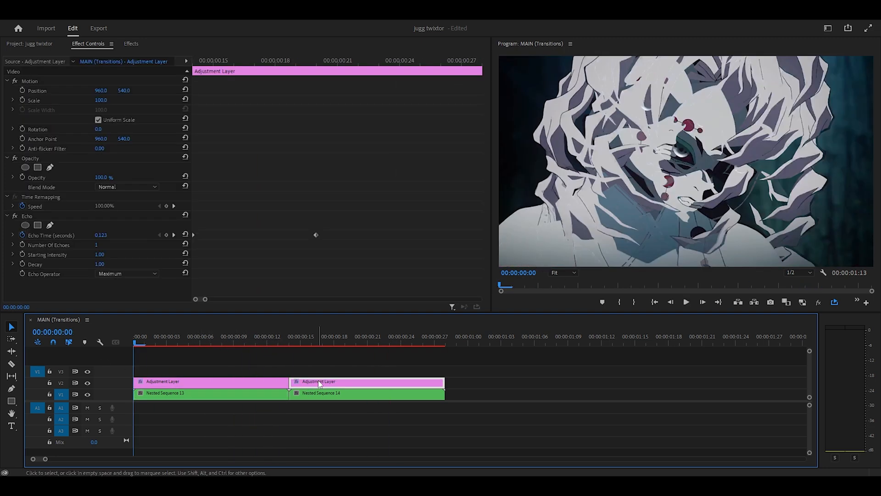
{"action": "left_click", "coordinate": [131, 43]}
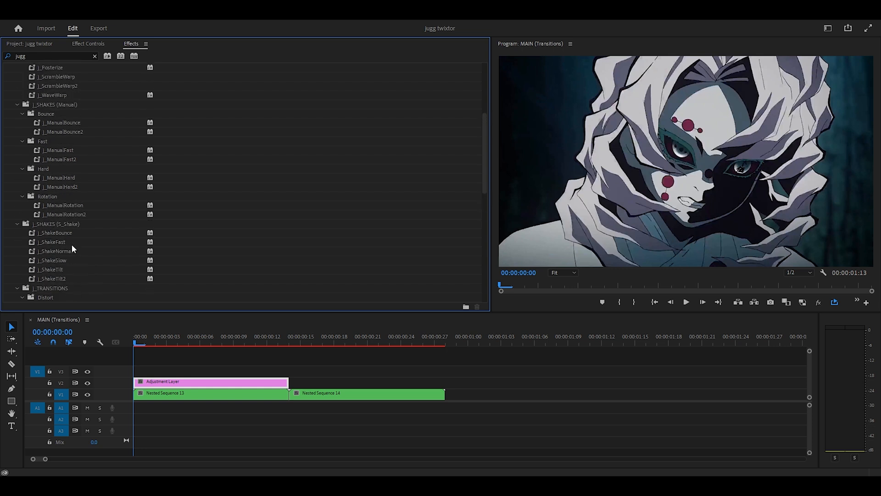
Step: Scroll to the j_TRANSITIONS presets and select the first clip's adjustment layer
{"action": "scroll", "scroll_direction": "down", "scroll_amount": 3}
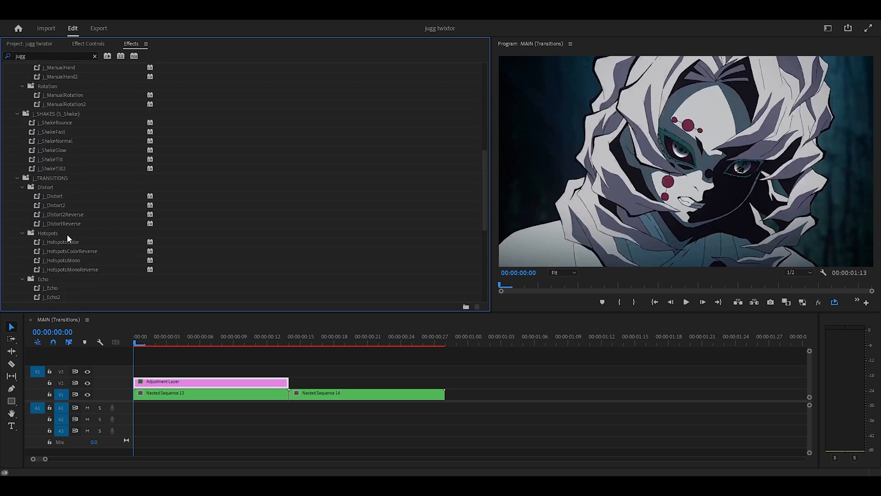
{"action": "scroll", "scroll_direction": "down", "scroll_amount": 3}
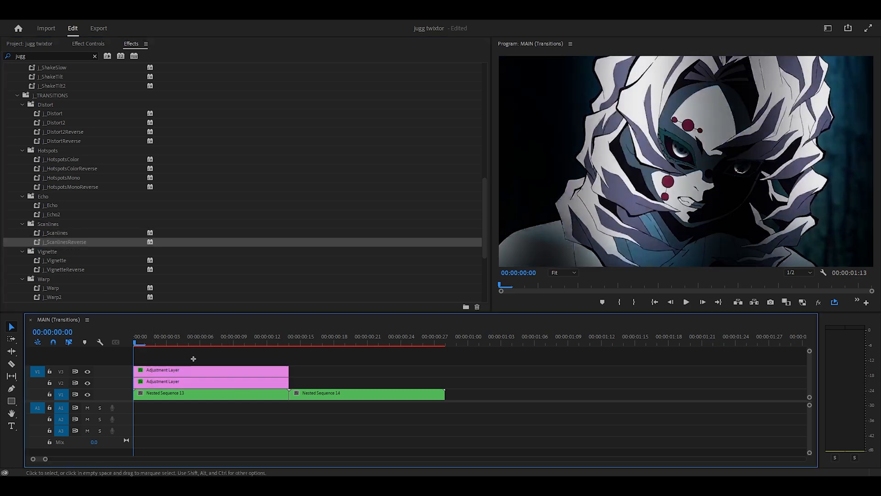
{"action": "left_click", "coordinate": [210, 393]}
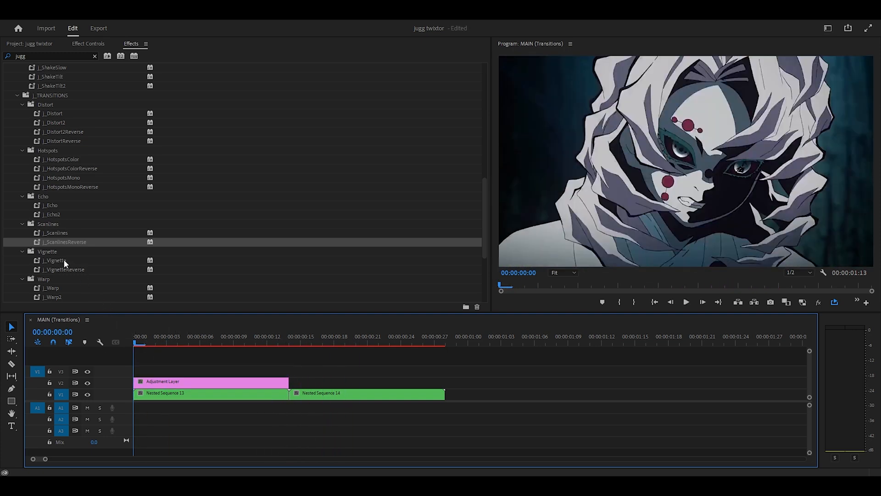
{"action": "mouse_move", "coordinate": [58, 264]}
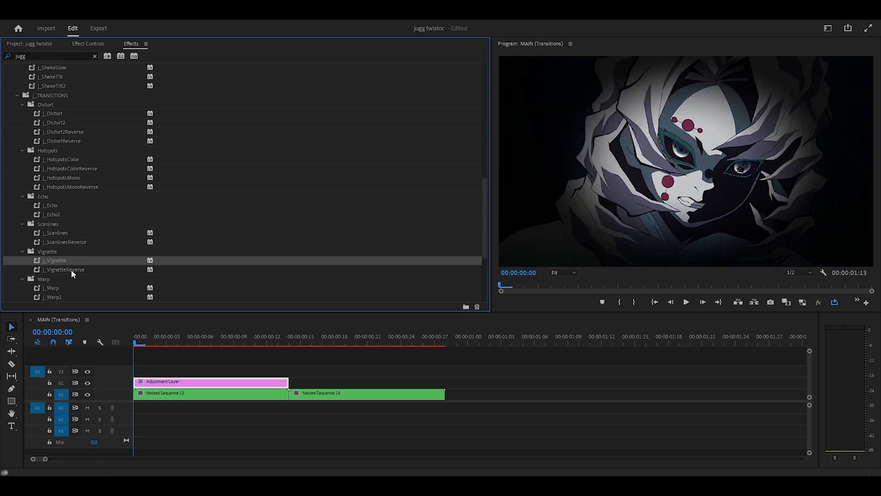
Step: Apply j_VignetteReverse and move the playhead to the cut between clips
{"action": "left_click", "coordinate": [64, 269]}
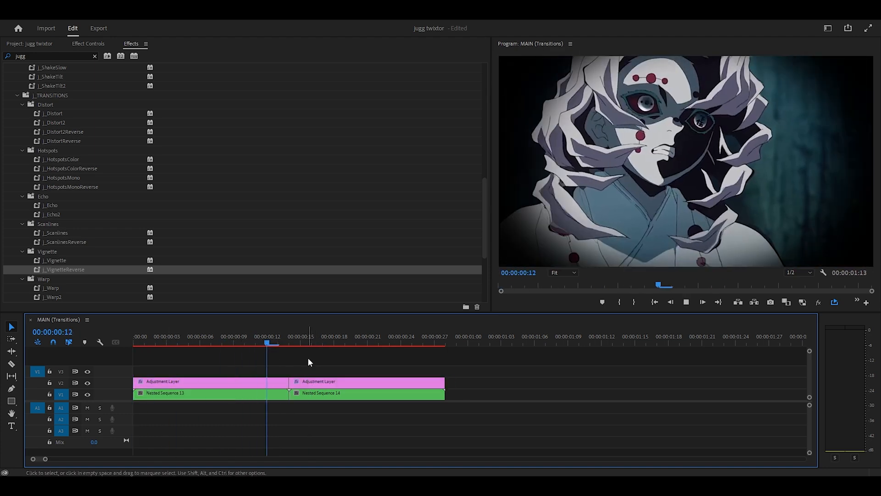
{"action": "left_click", "coordinate": [289, 343]}
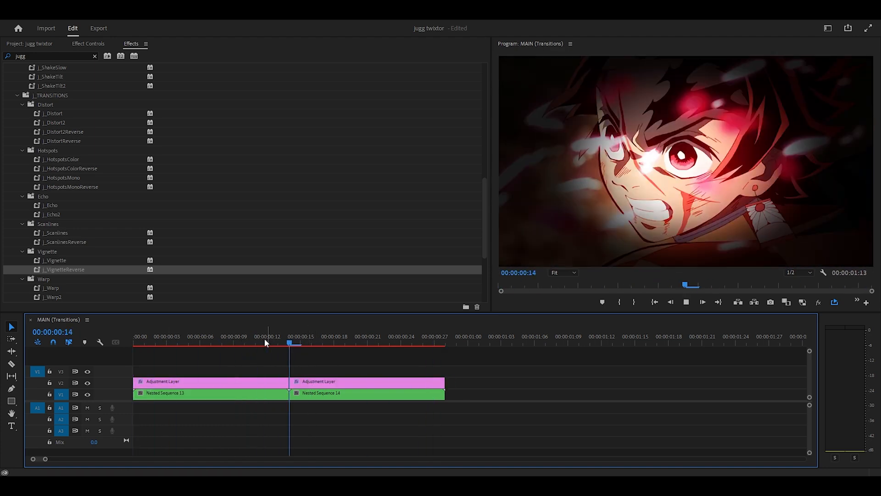